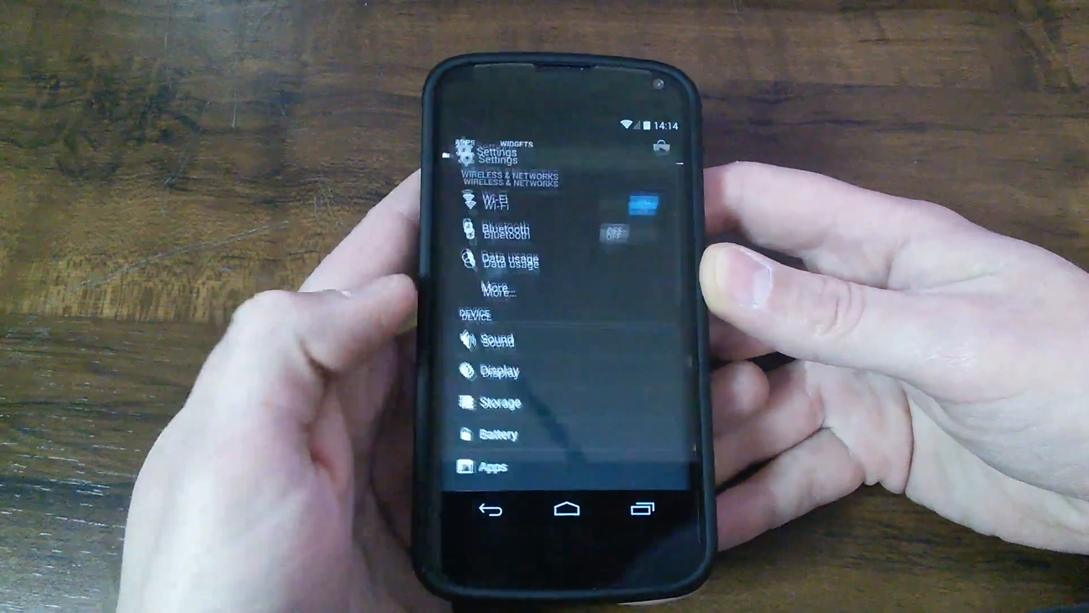
# Reach About phone and tap Build number repeatedly toward the developer toast
pyautogui.scroll(-3)
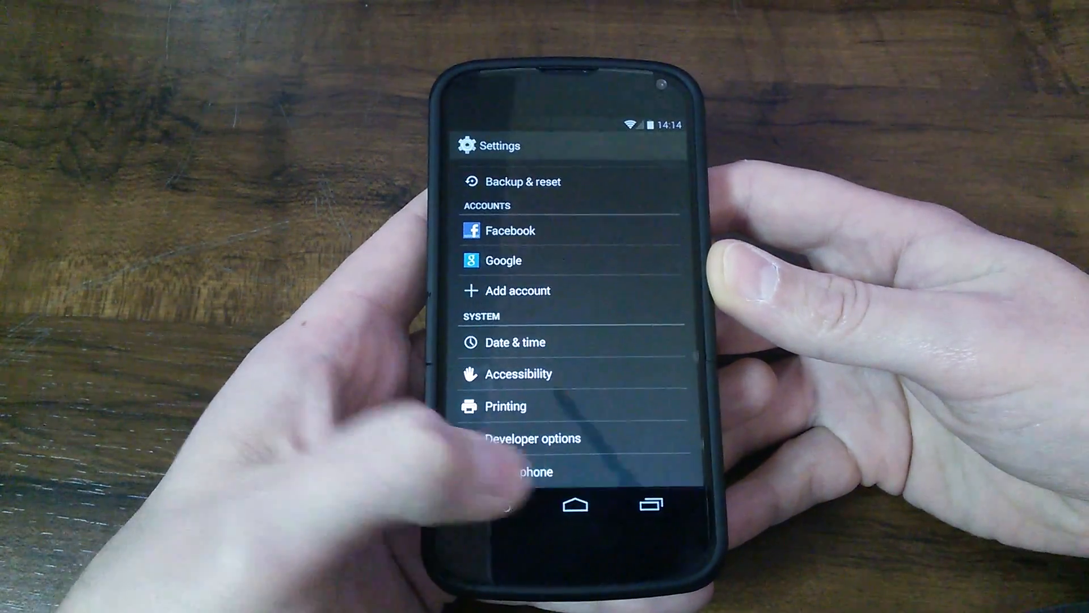
pyautogui.click(528, 471)
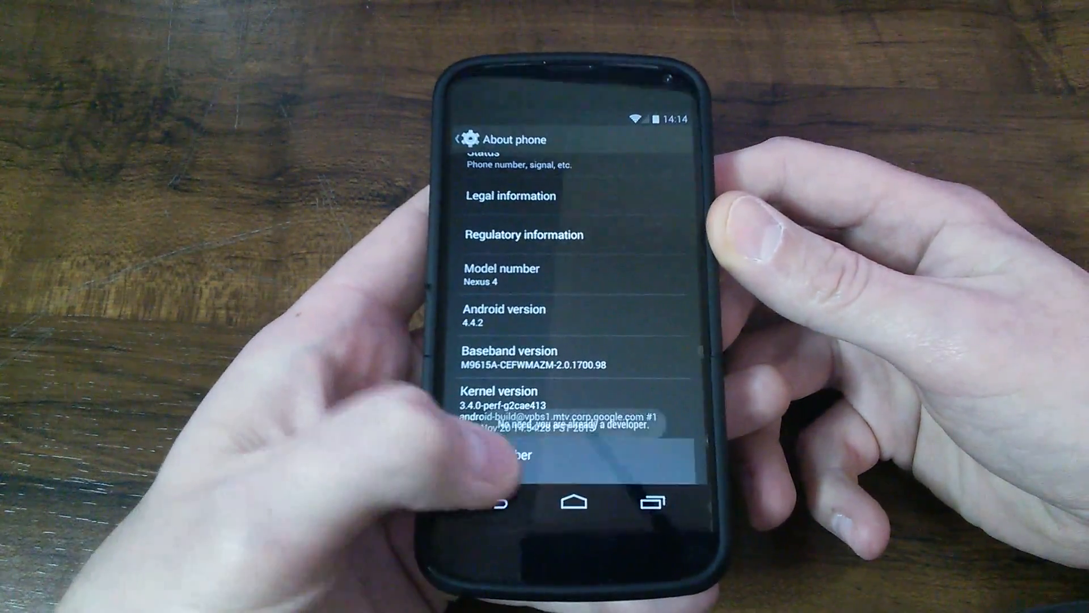
pyautogui.click(494, 457)
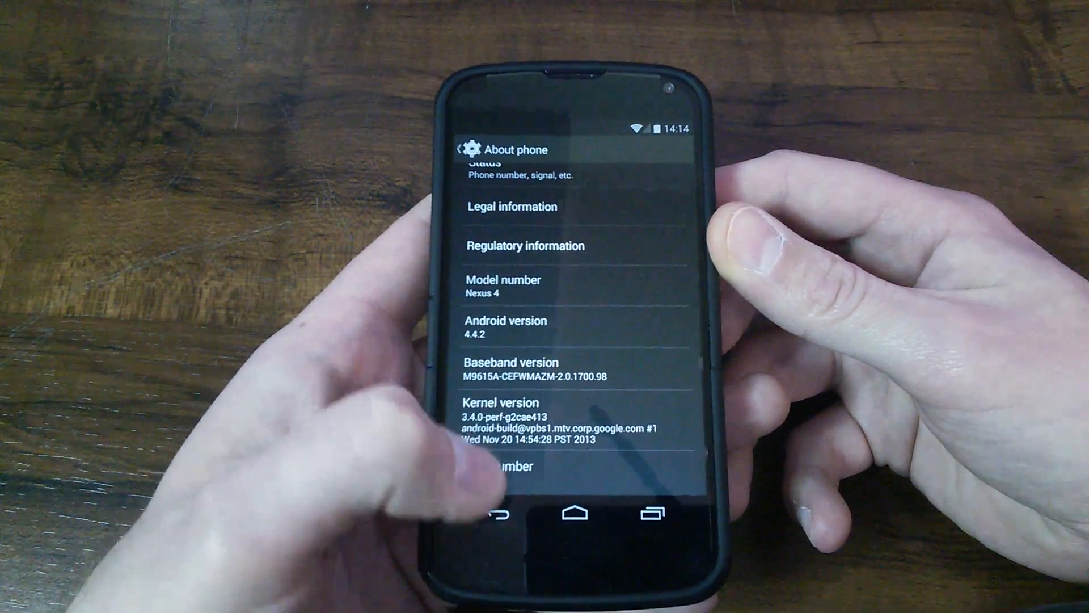
pyautogui.click(497, 514)
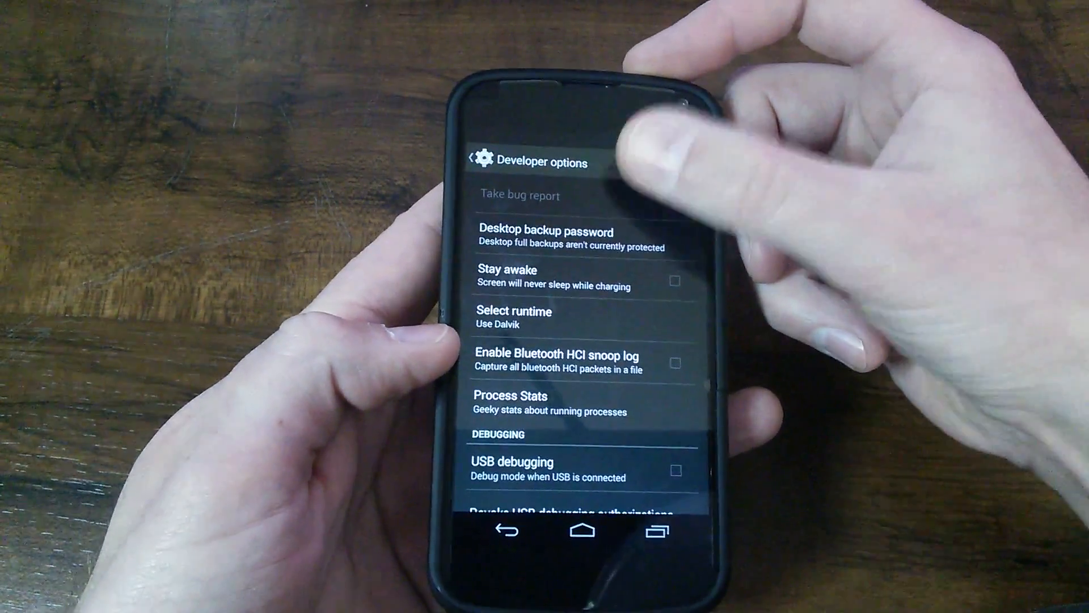
# Flip the Developer options master switch to ON
pyautogui.click(684, 169)
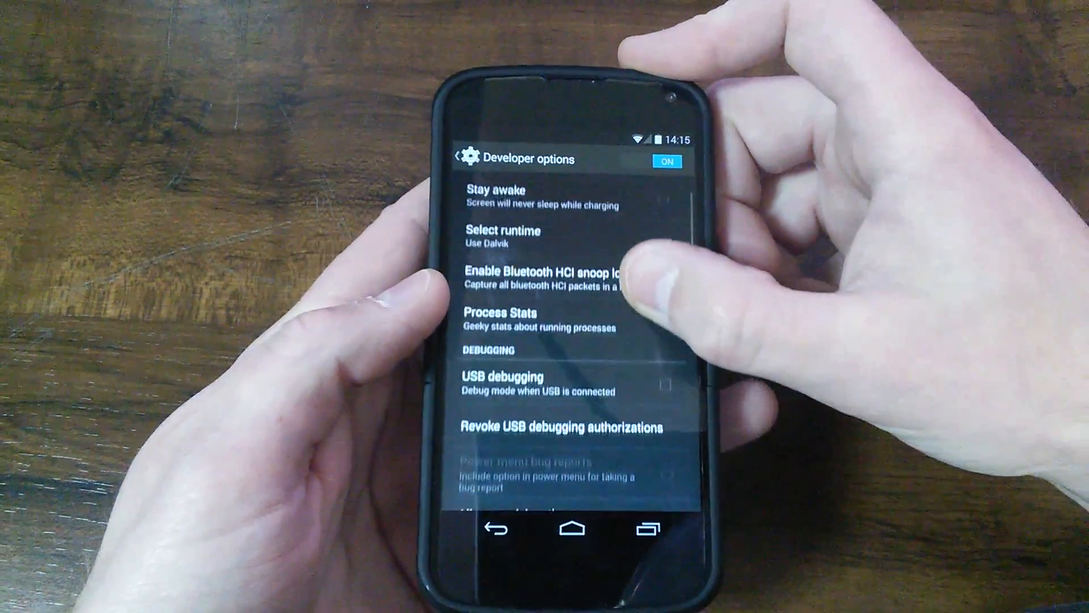
# Tick USB debugging in the Debugging section of Developer options
pyautogui.scroll(-3)
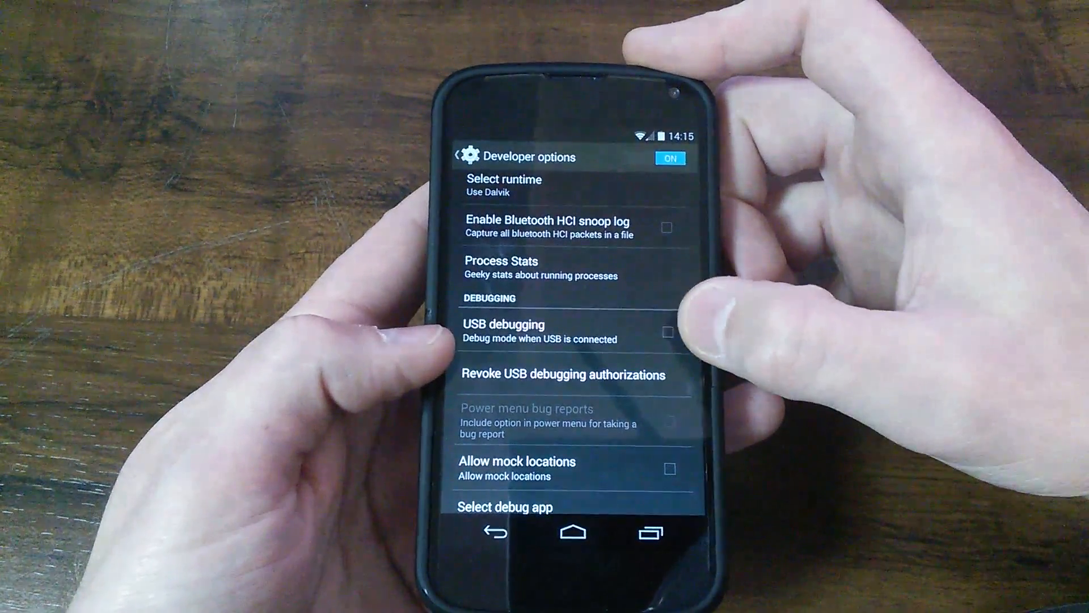
pyautogui.click(667, 332)
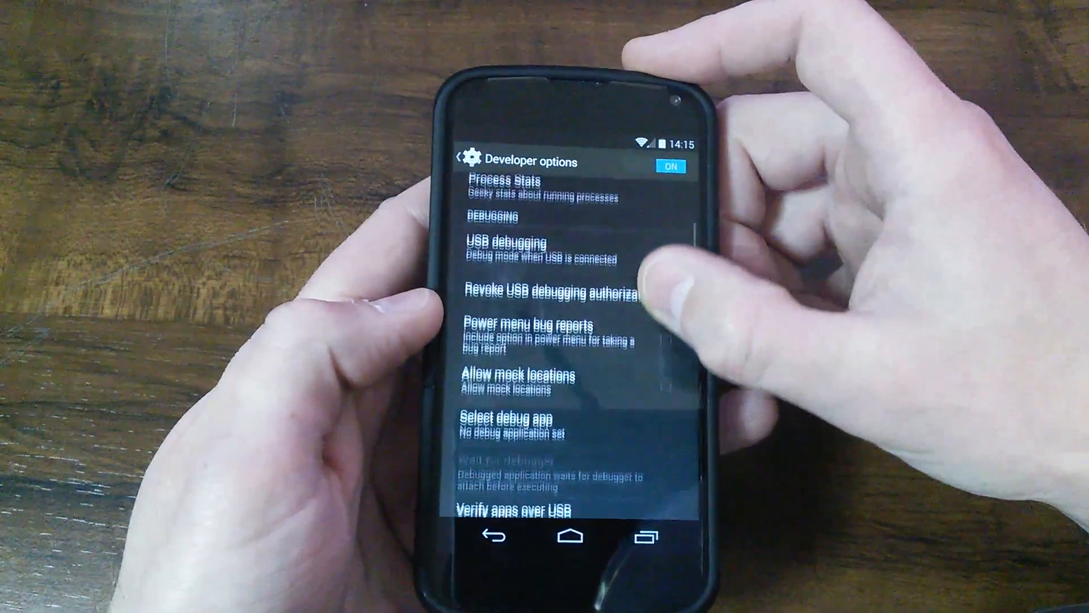
pyautogui.scroll(-3)
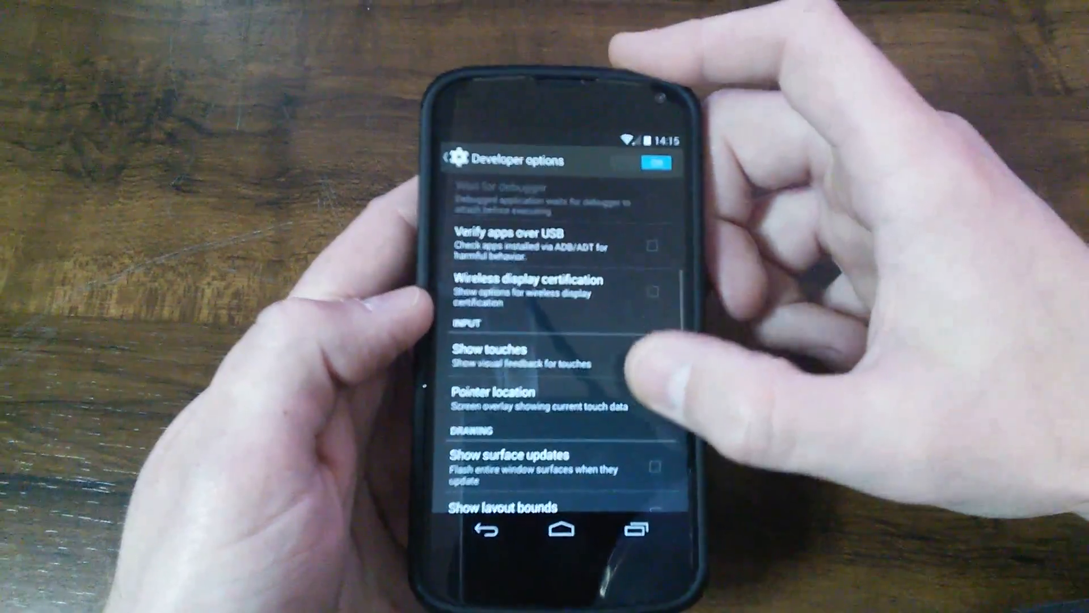
pyautogui.scroll(-3)
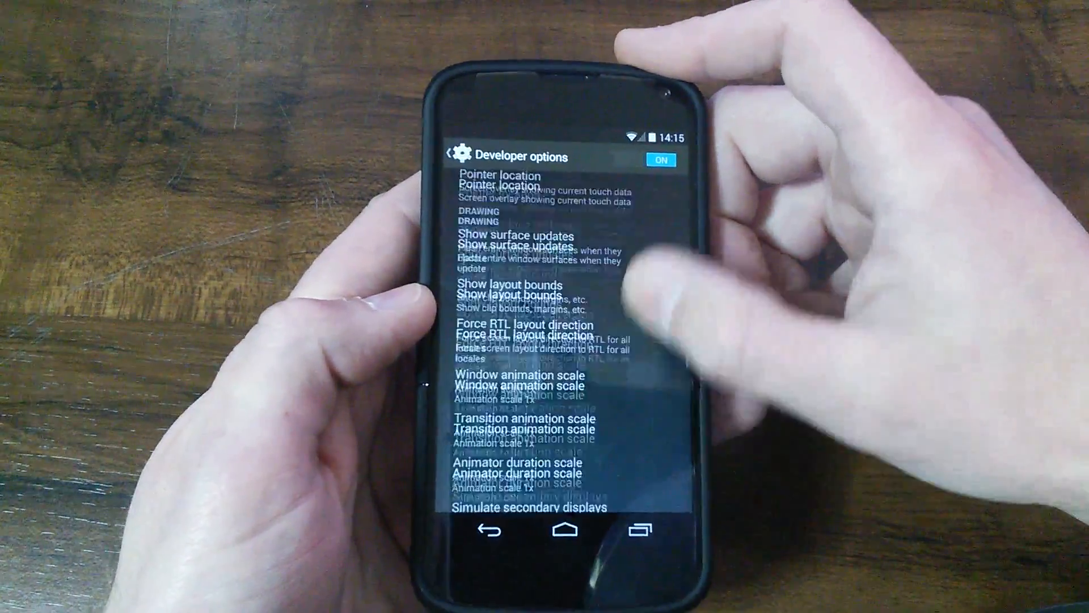
pyautogui.scroll(-3)
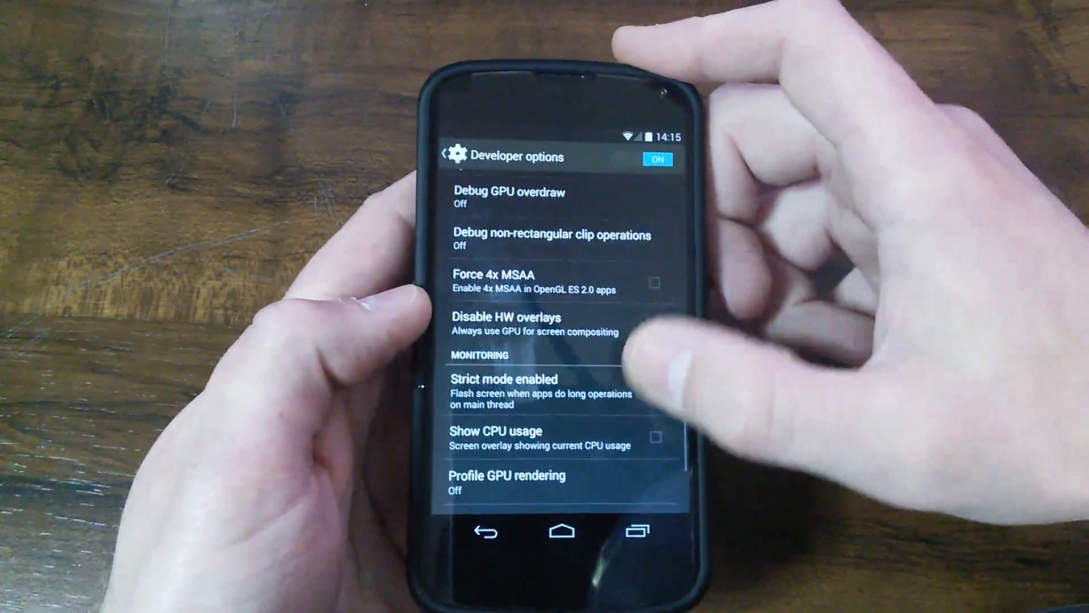
pyautogui.scroll(-3)
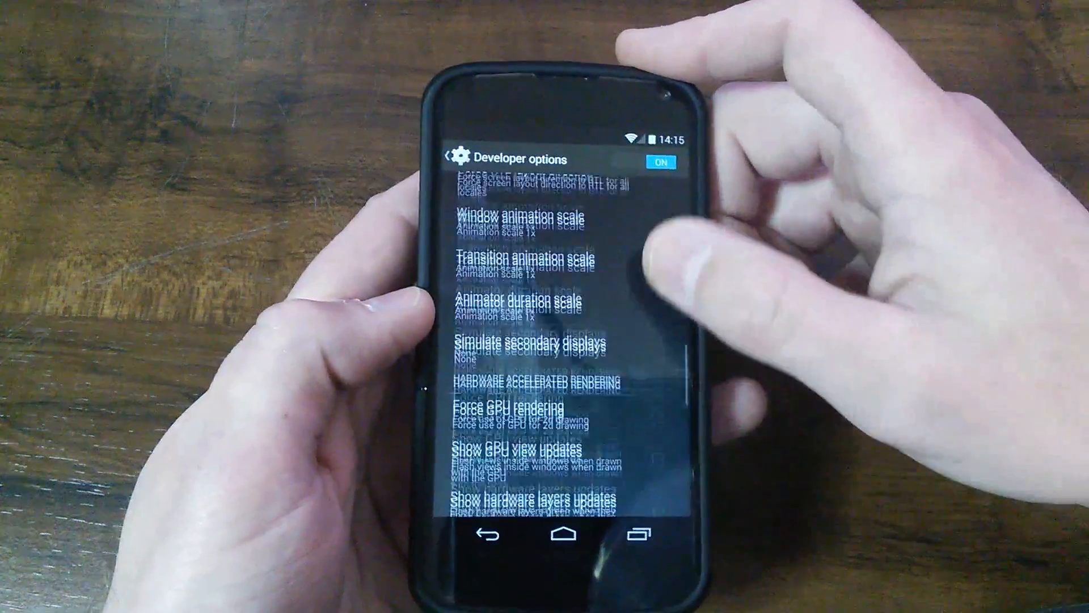